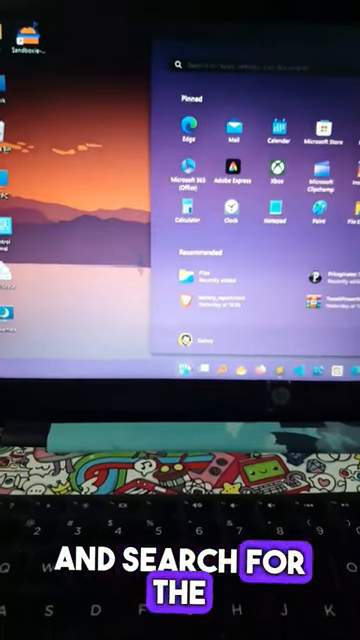
Step: Search the Start menu for cmd and launch Command Prompt as administrator
type("cmd")
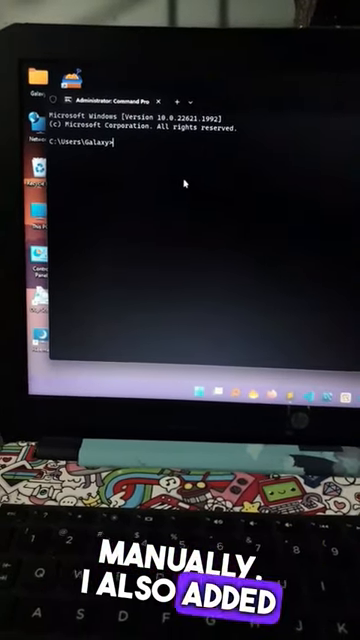
Step: Run powercfg /batteryreport with output to "C:\battery_report.html"
type("powercfg /batteryreport /output \"C:\\battery_report.html\"")
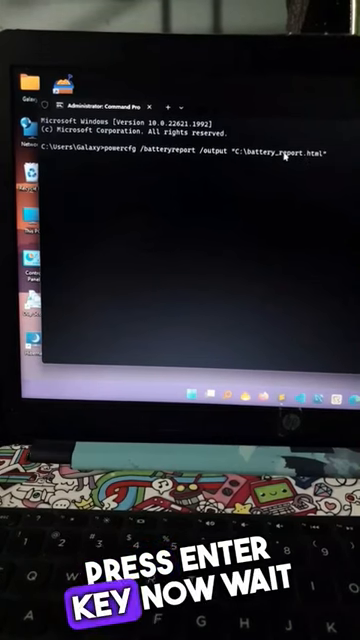
key("enter")
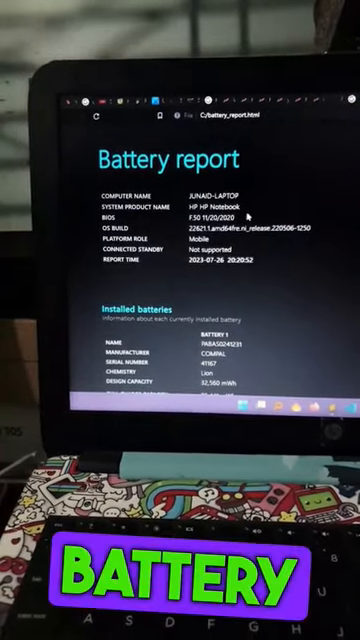
scroll("down", 3)
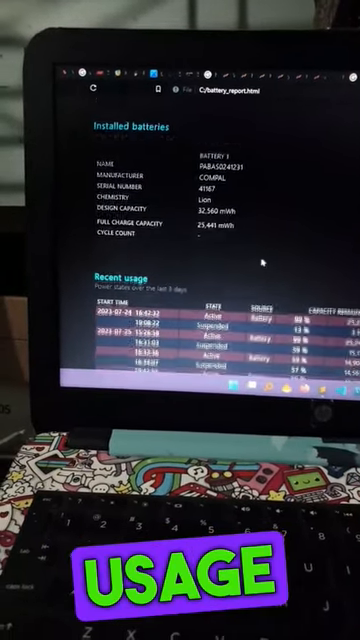
scroll("down", 3)
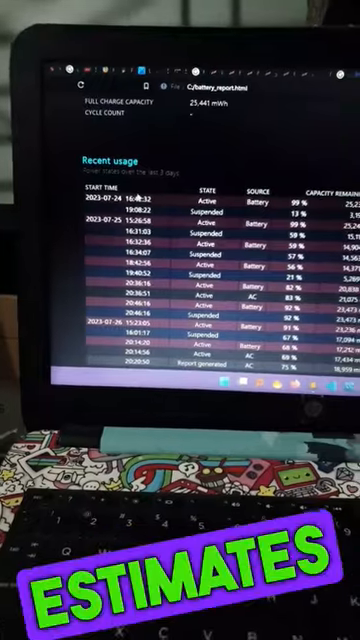
scroll("down", 3)
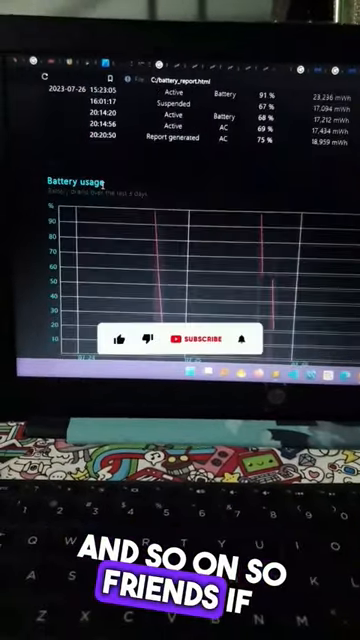
scroll("down", 3)
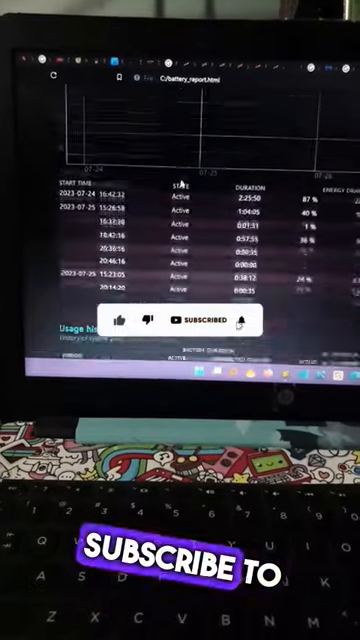
scroll("down", 3)
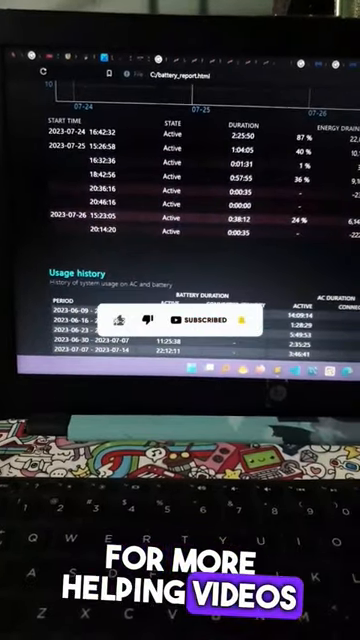